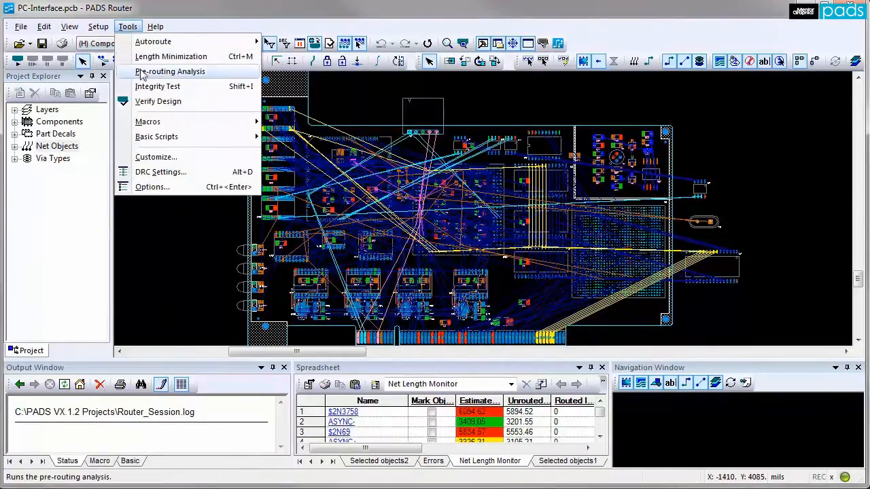
Run the pre-routing analysis and review its restricted pad entry warning.
left_click(169, 71)
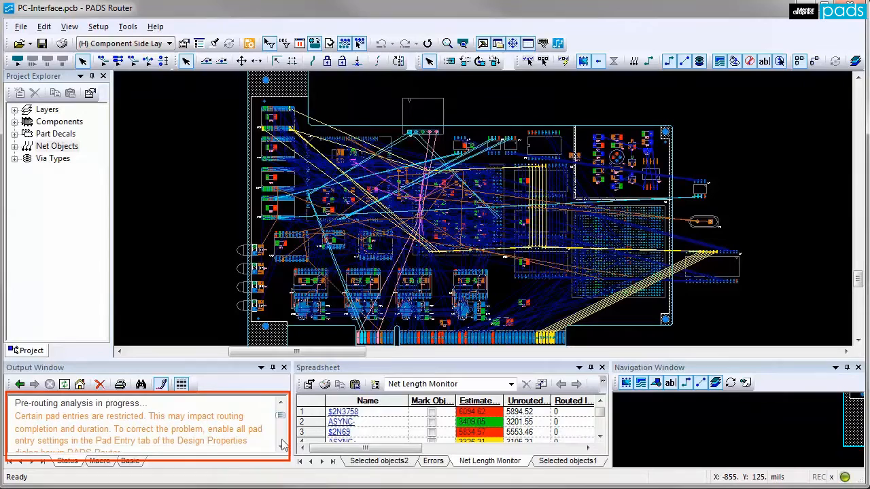
left_click(277, 446)
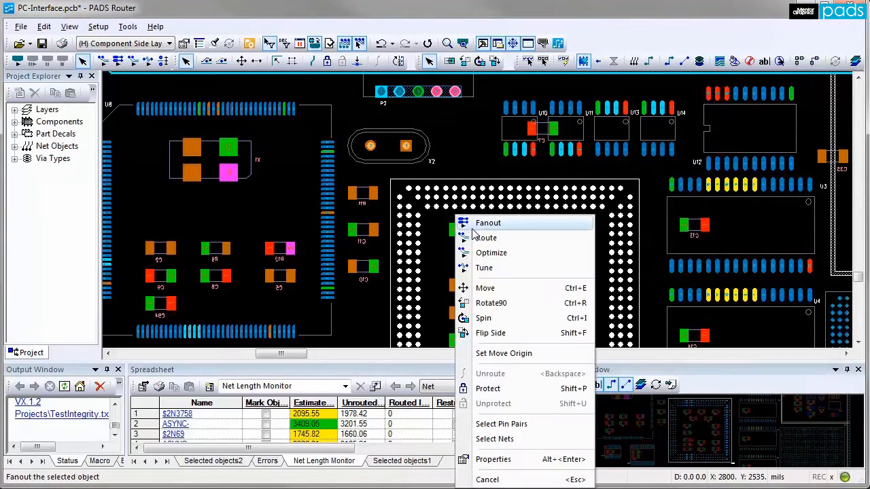
Fan out the large BGA with vias, then attempt an optimize pass on it.
left_click(488, 223)
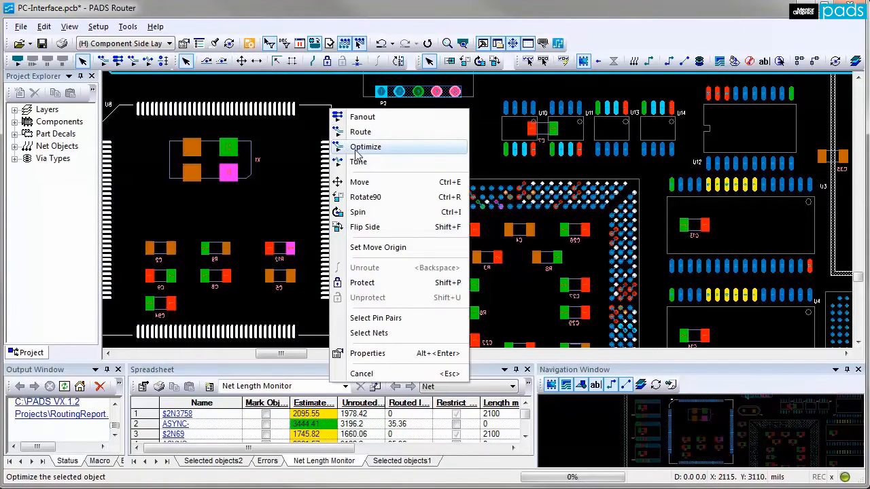
left_click(365, 147)
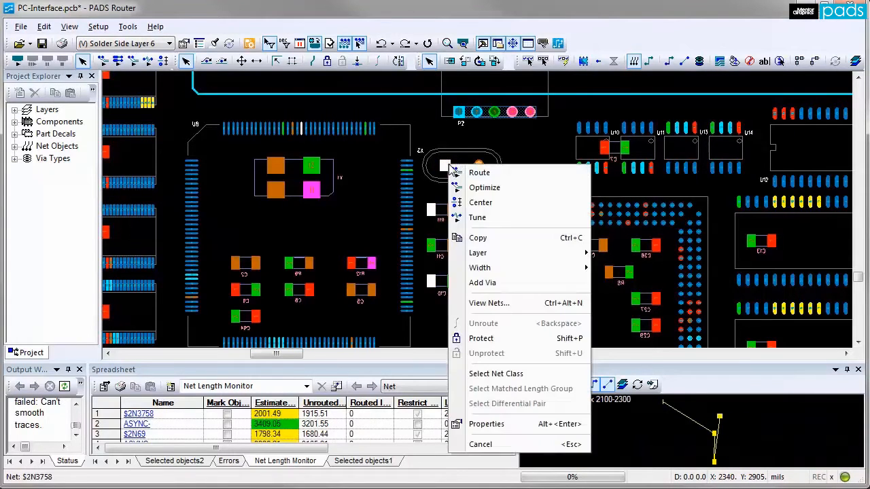
Route net $2N3758 to its 2100 length rule and bring up routing actions for the next net.
left_click(479, 171)
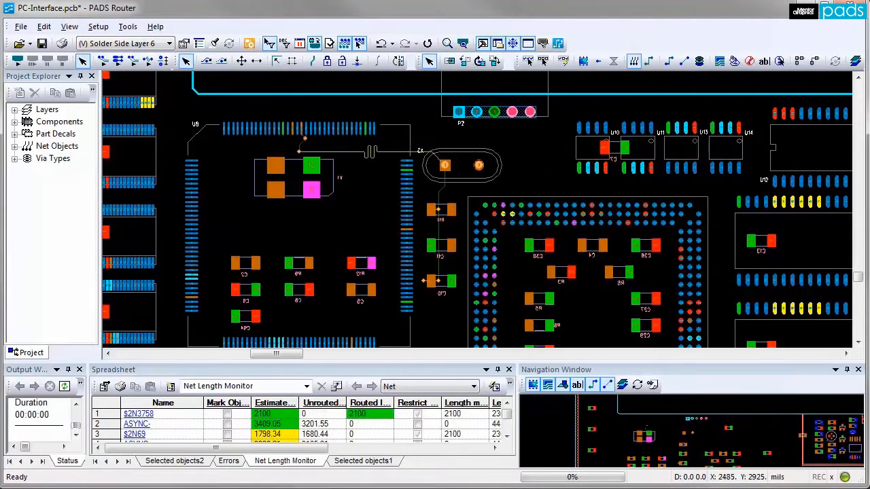
right_click(479, 165)
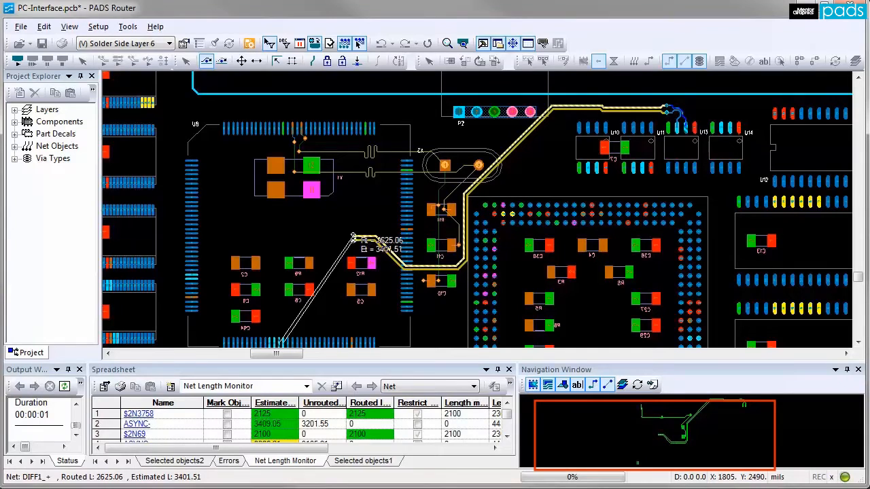
left_click_drag(360, 237, 326, 217)
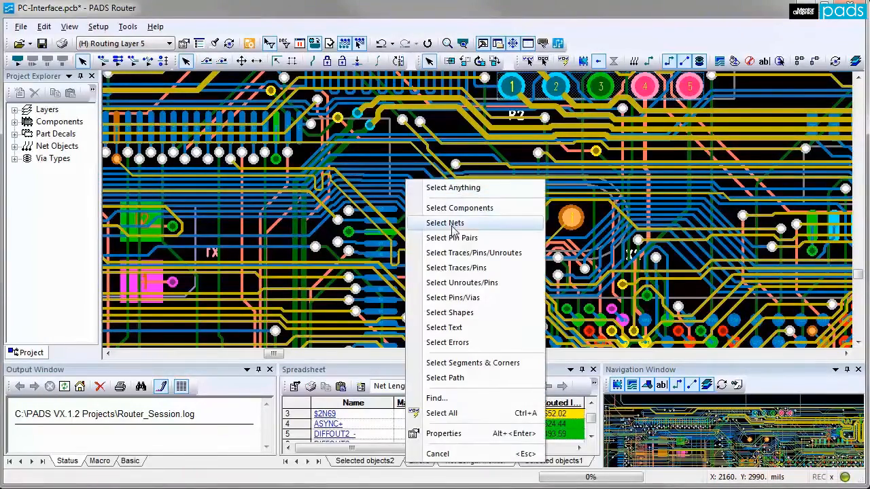
Switch selection to whole nets and optimize net $2N69.
left_click(445, 223)
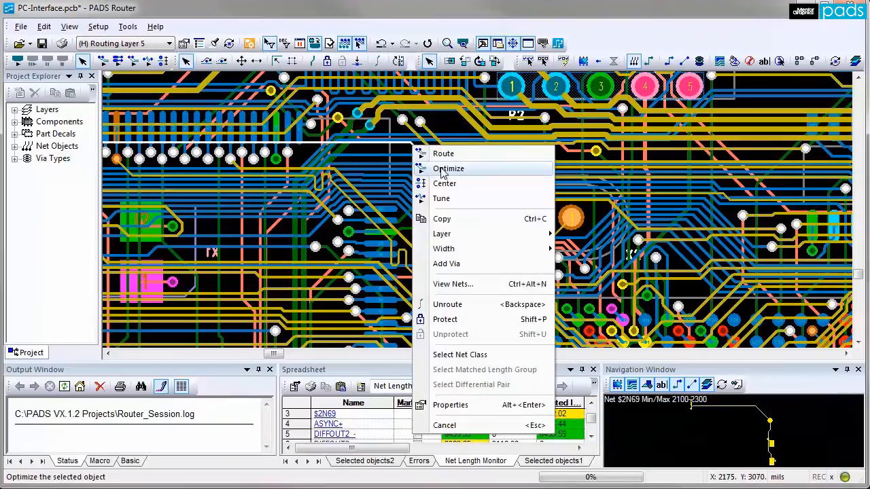
left_click(448, 169)
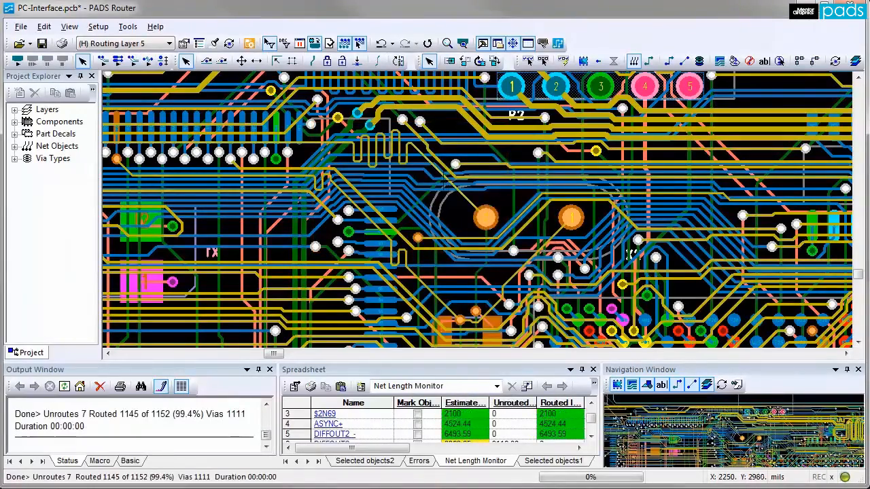